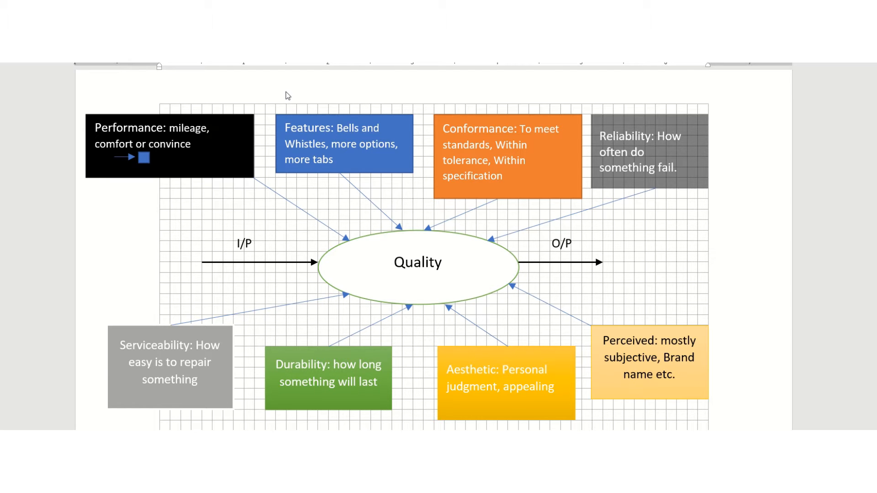
mouse_move(291, 91)
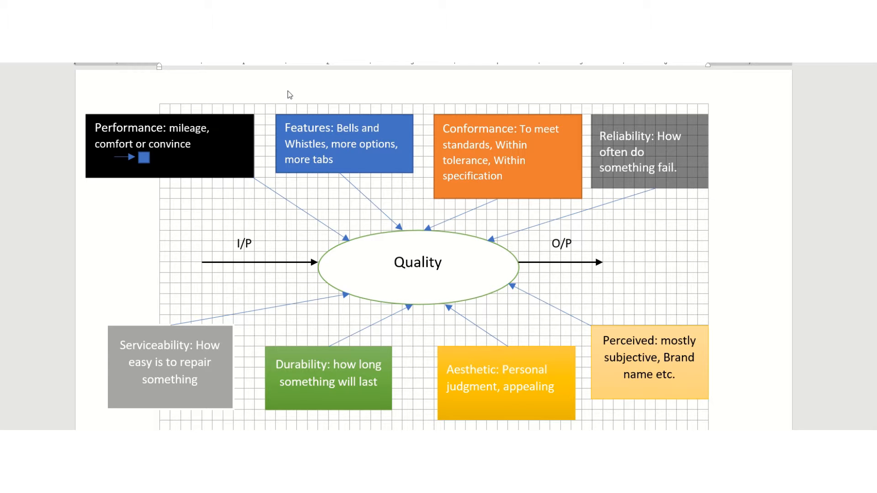
mouse_move(285, 98)
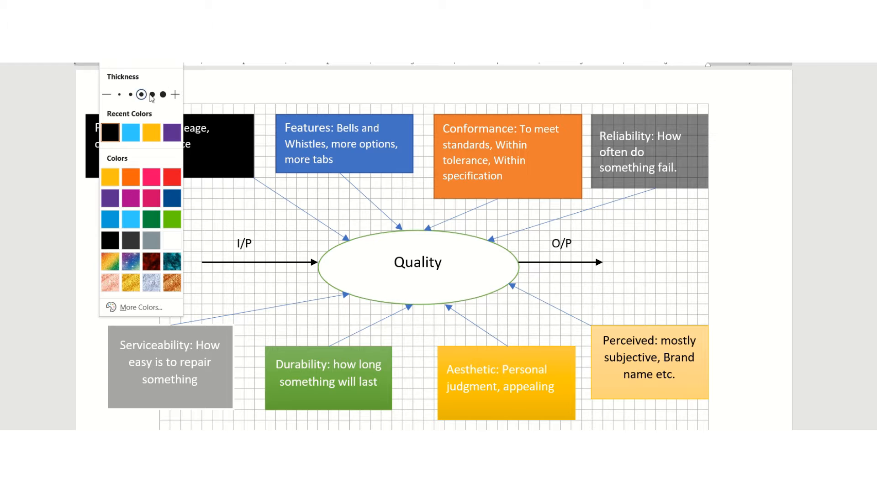
- Choose a pen thickness for the freehand Raw M, process and Product annotations
click(120, 94)
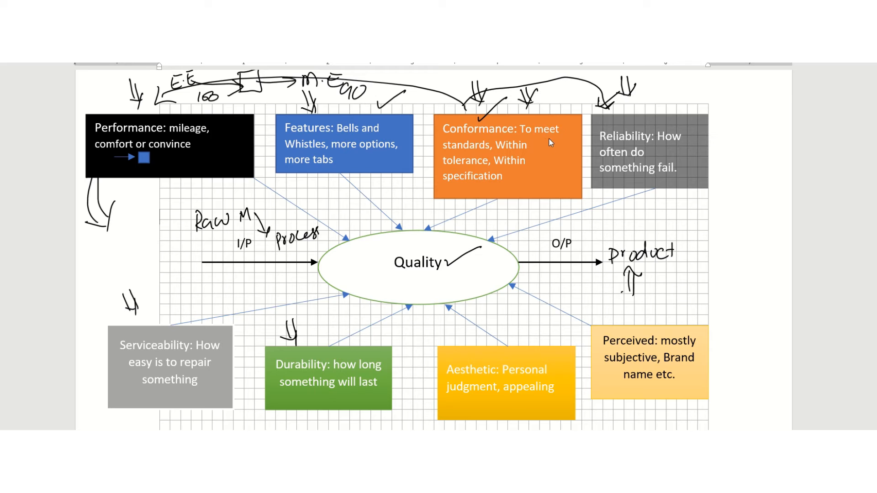
mouse_move(555, 139)
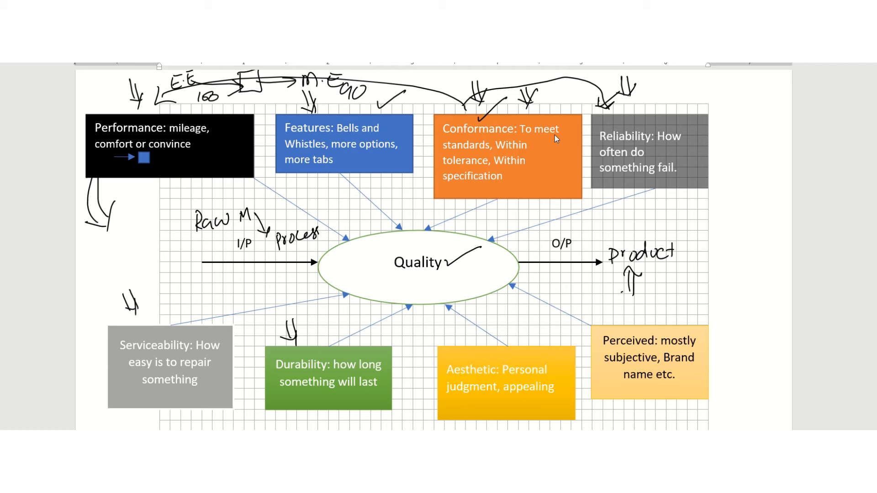